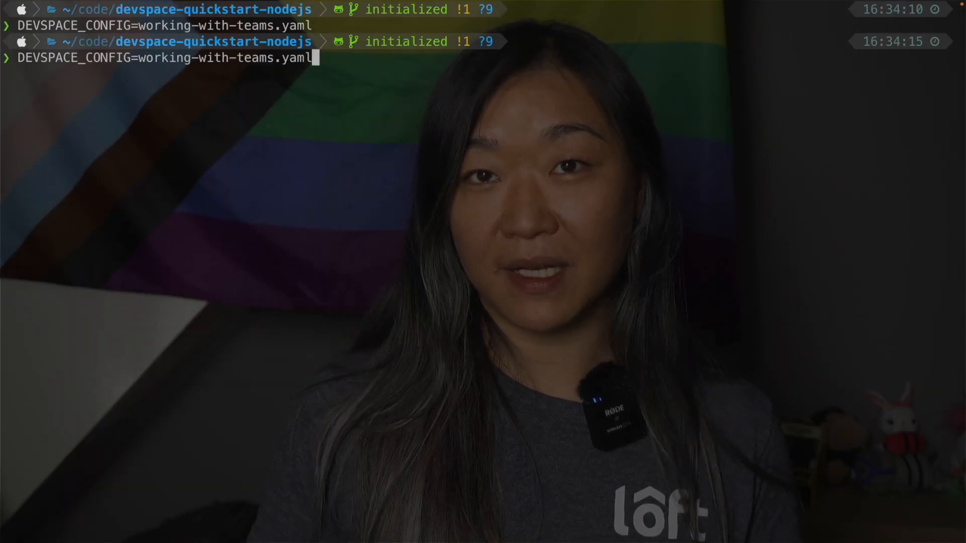
# Step: Run 'DEVSPACE_CONFIG=working-with-teams.yaml devspace run-pipeline shared' from the terminal
pyautogui.write('devspace')
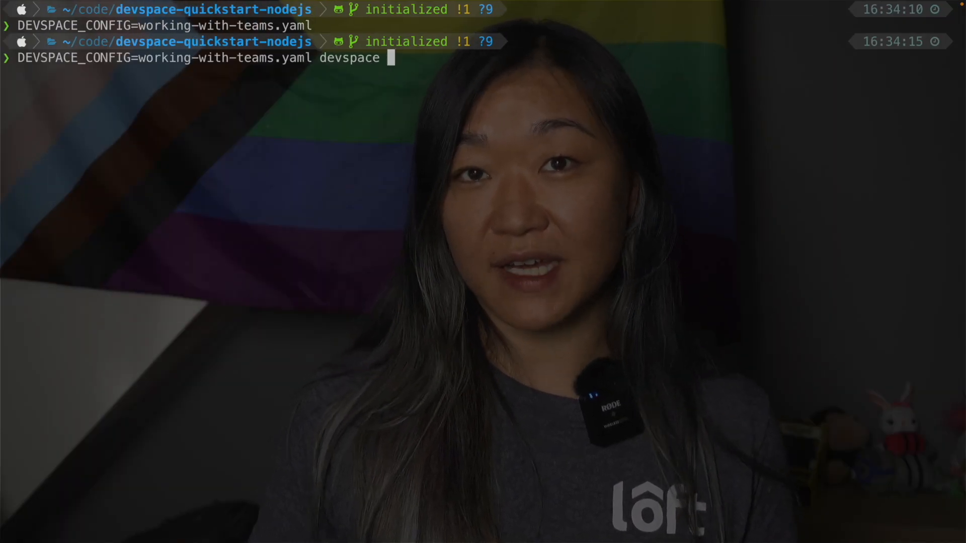
pyautogui.write('run-pipeline sh')
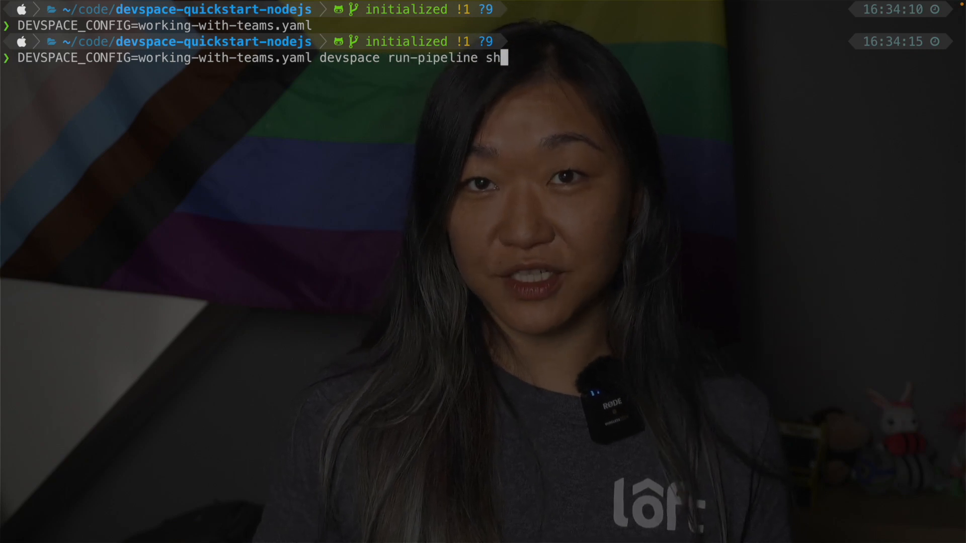
pyautogui.press('Return')
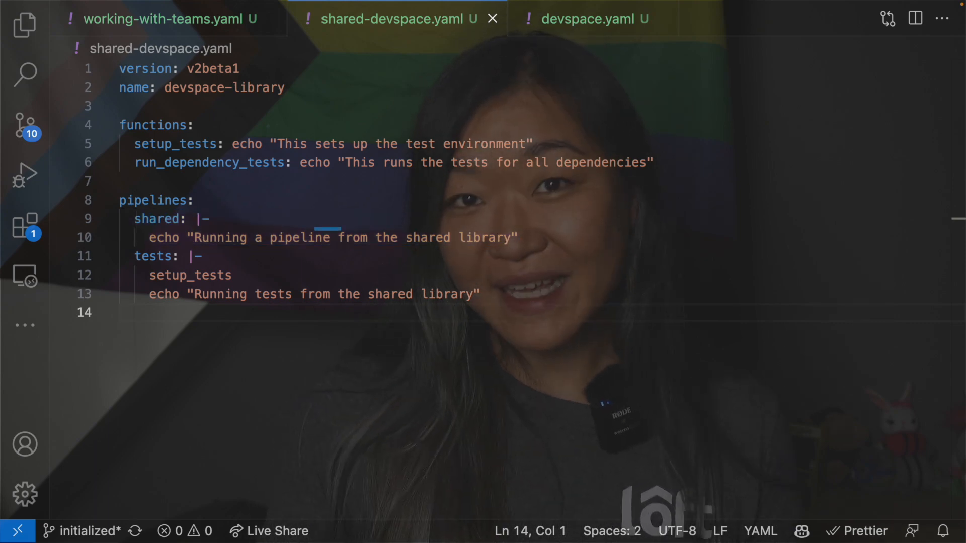
# Step: Show the shared-devspace.yaml tab with its test-setup, dependency-test functions and pipelines
pyautogui.click(167, 19)
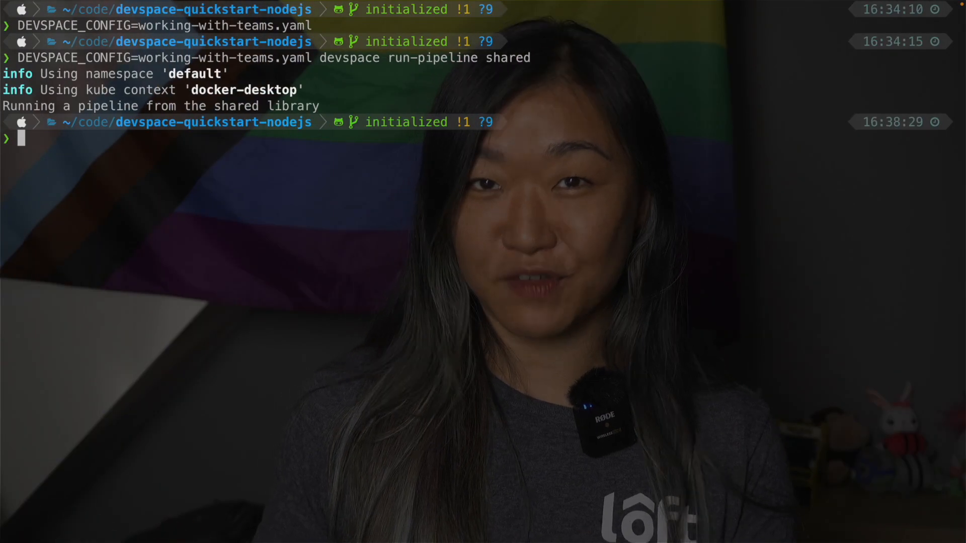
# Step: Start typing 'DEVSPACE_CONFIG=working-with-teams.yaml devspace run-pipeline' for the next run
pyautogui.write('DEVSPACE_CONFIG=working-with-teams.yaml de')
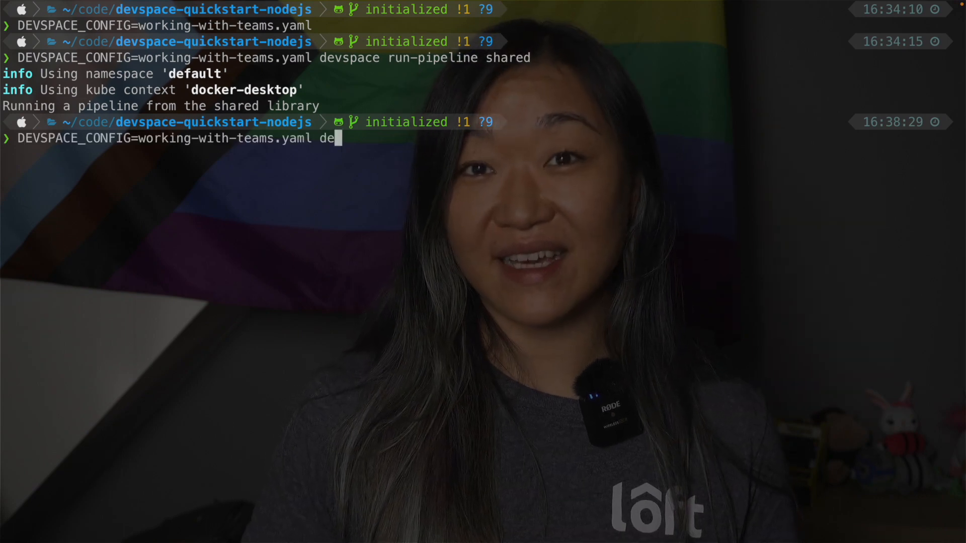
pyautogui.write('vspace run-p')
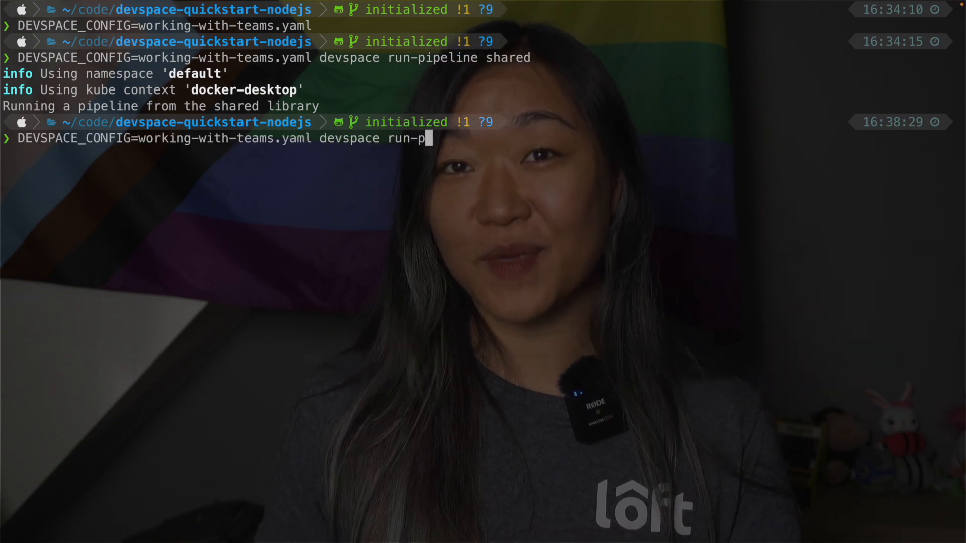